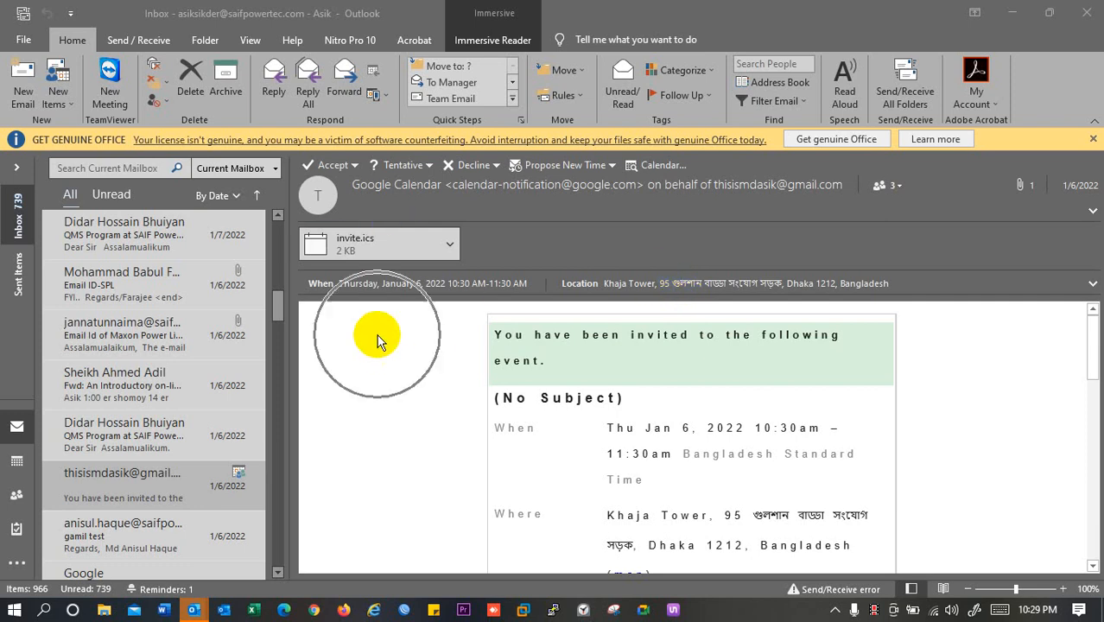
mouse_move(515, 355)
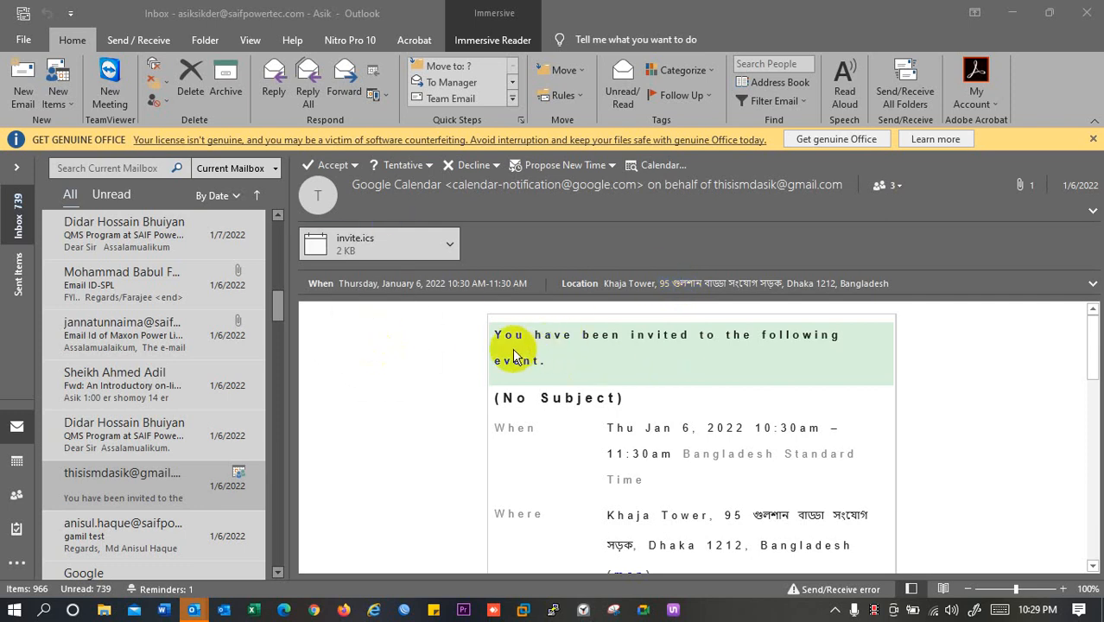
mouse_move(698, 467)
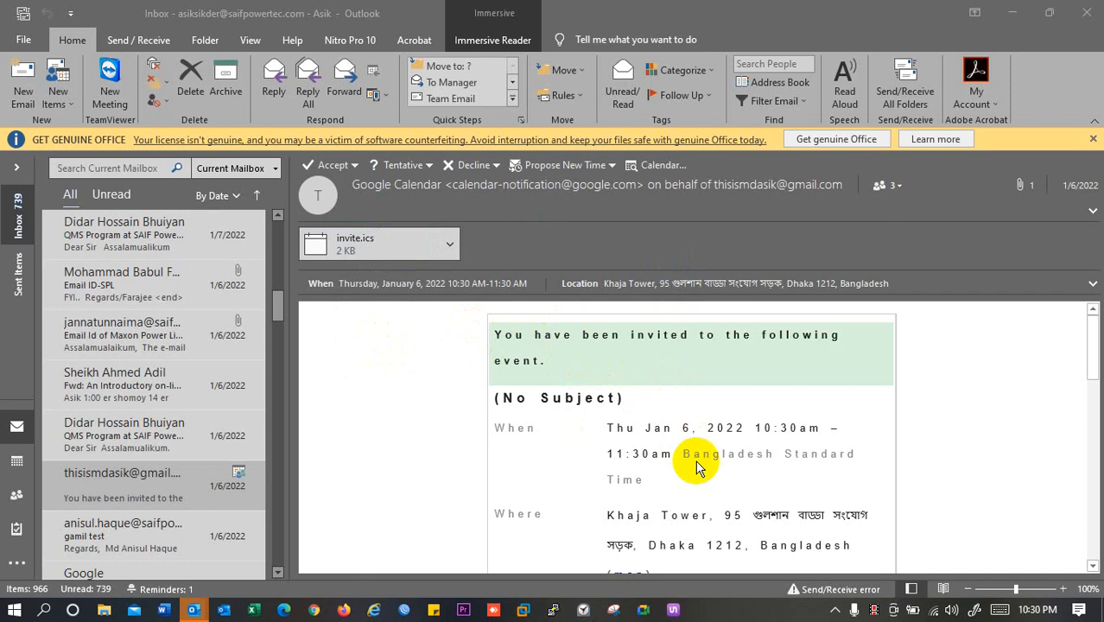
mouse_move(694, 505)
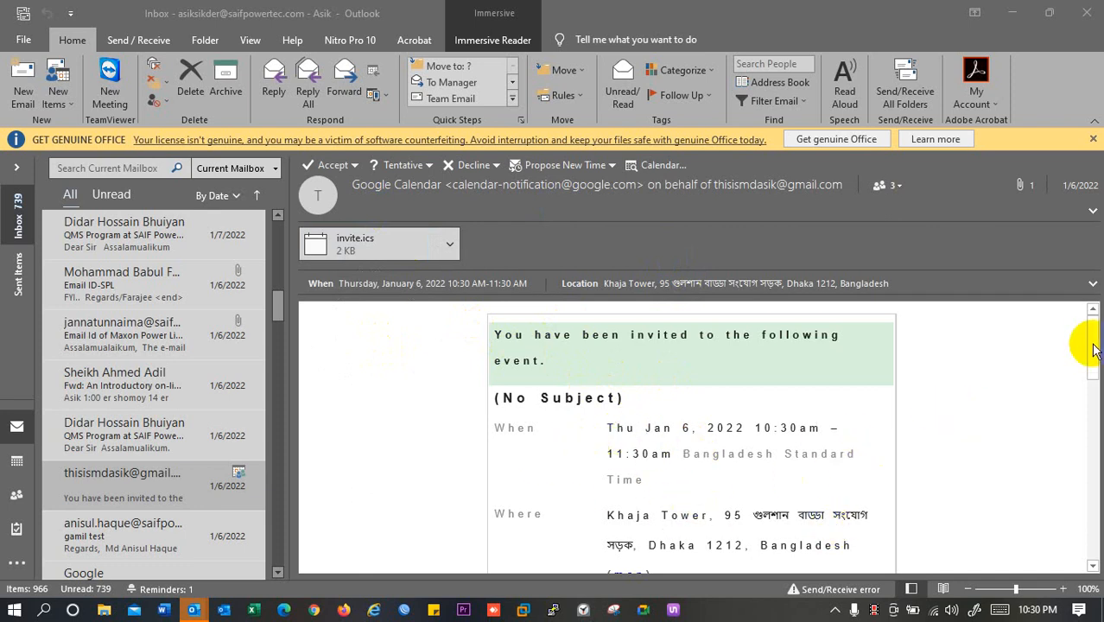
Step: Switch from Send / Receive to the Immersive Reader ribbon for the Google Calendar invitation
scroll("down", 3)
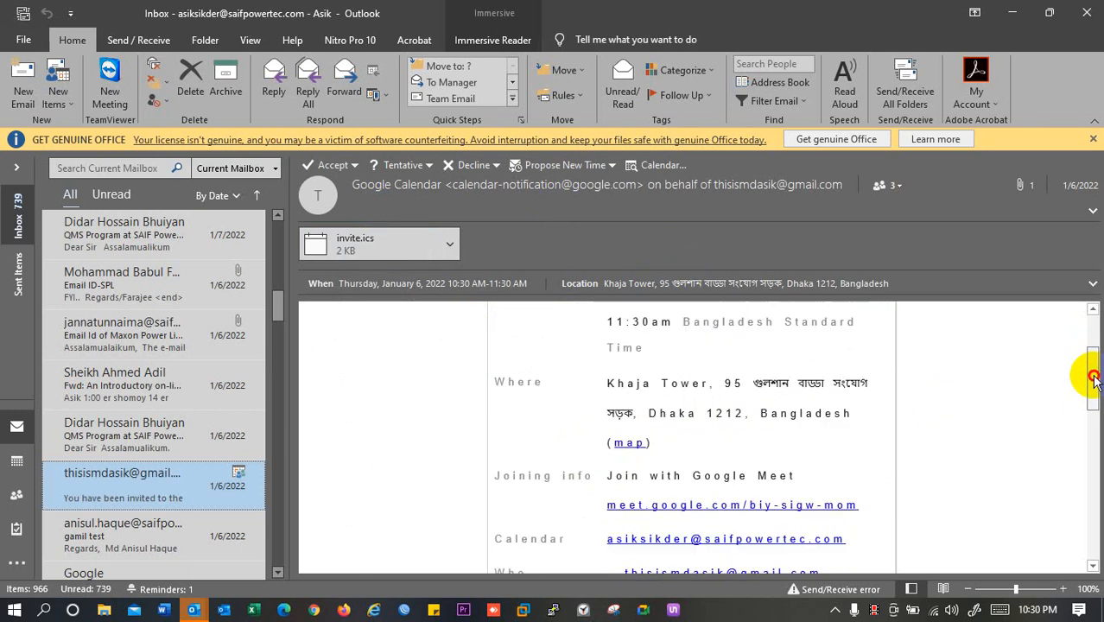
scroll("up", 3)
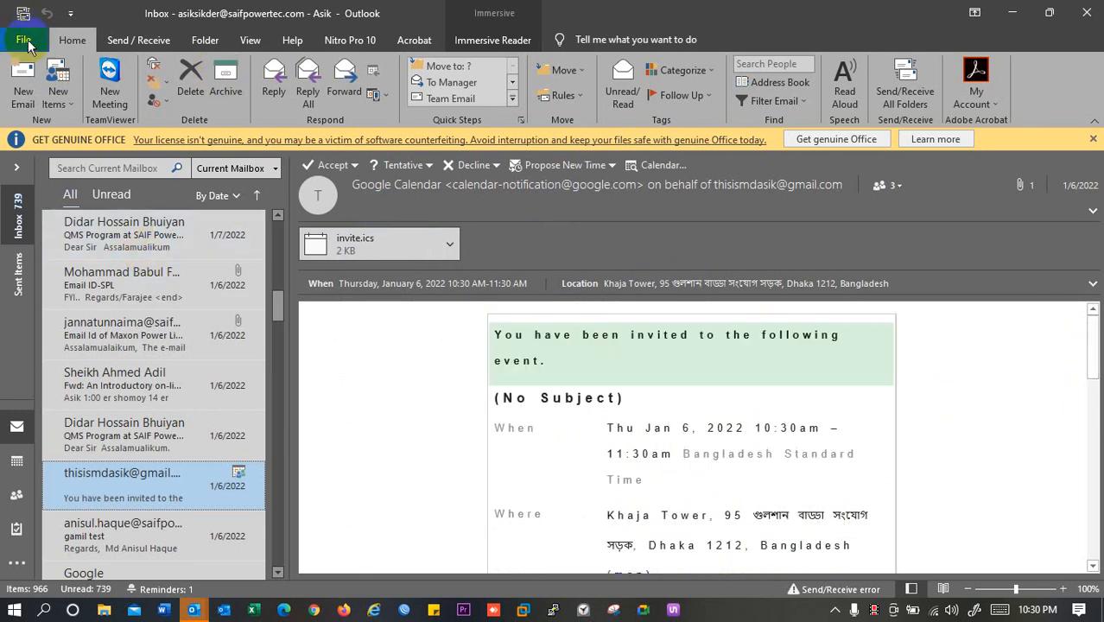
mouse_move(550, 95)
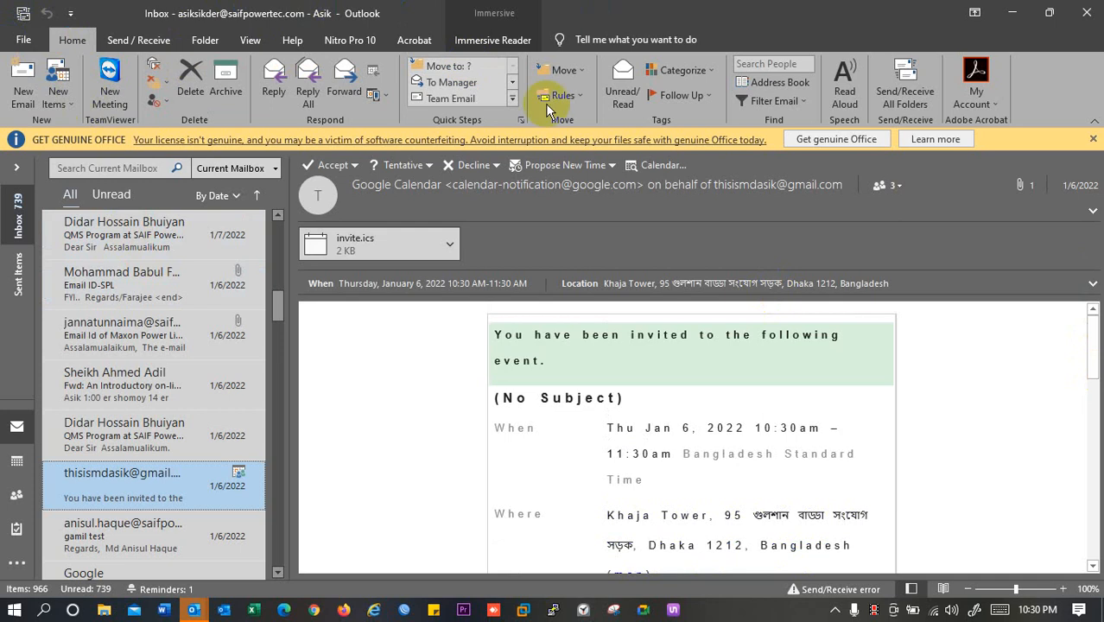
mouse_move(600, 415)
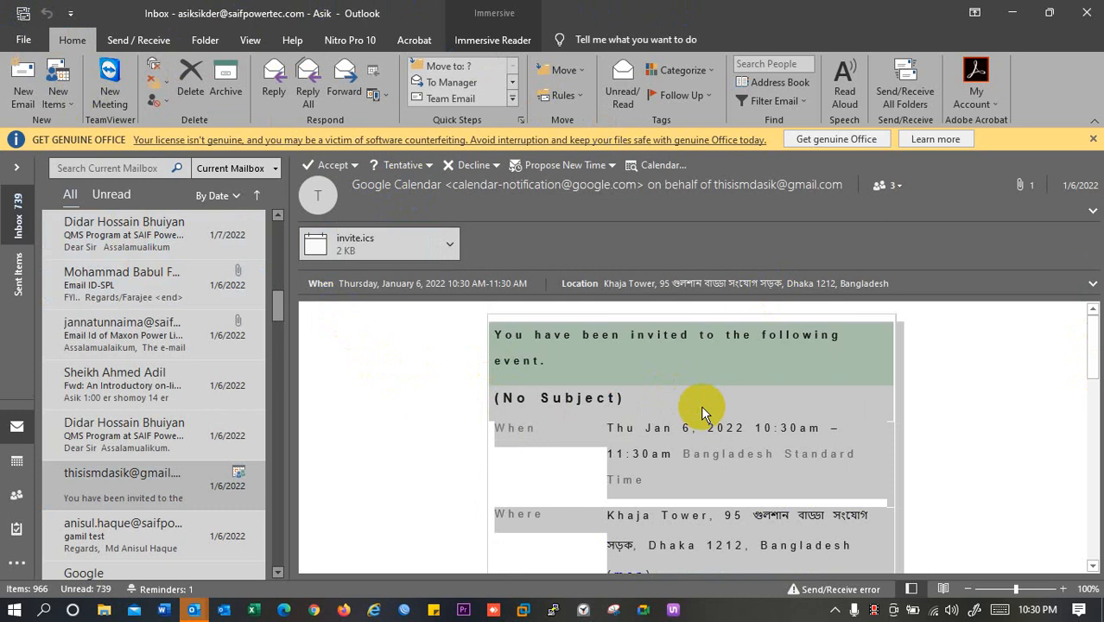
mouse_move(1013, 408)
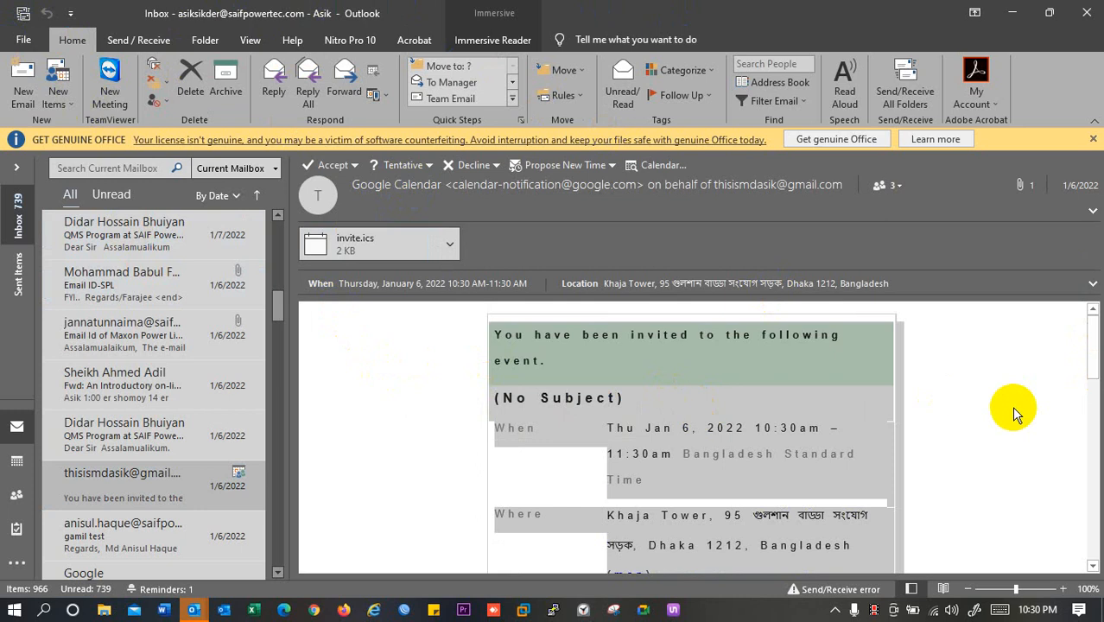
mouse_move(415, 423)
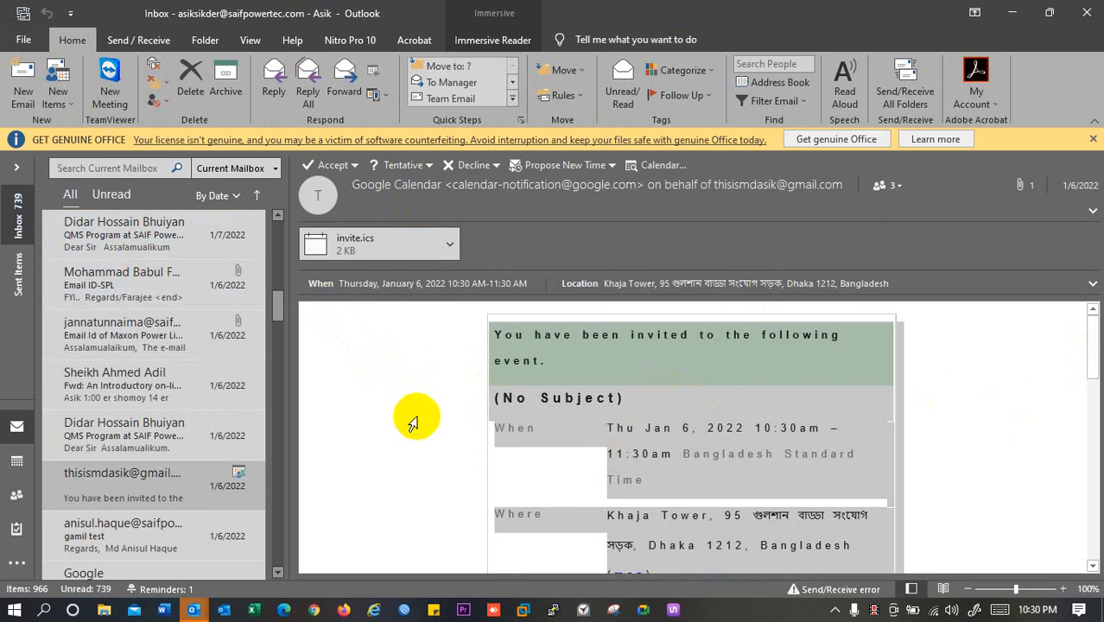
mouse_move(152, 72)
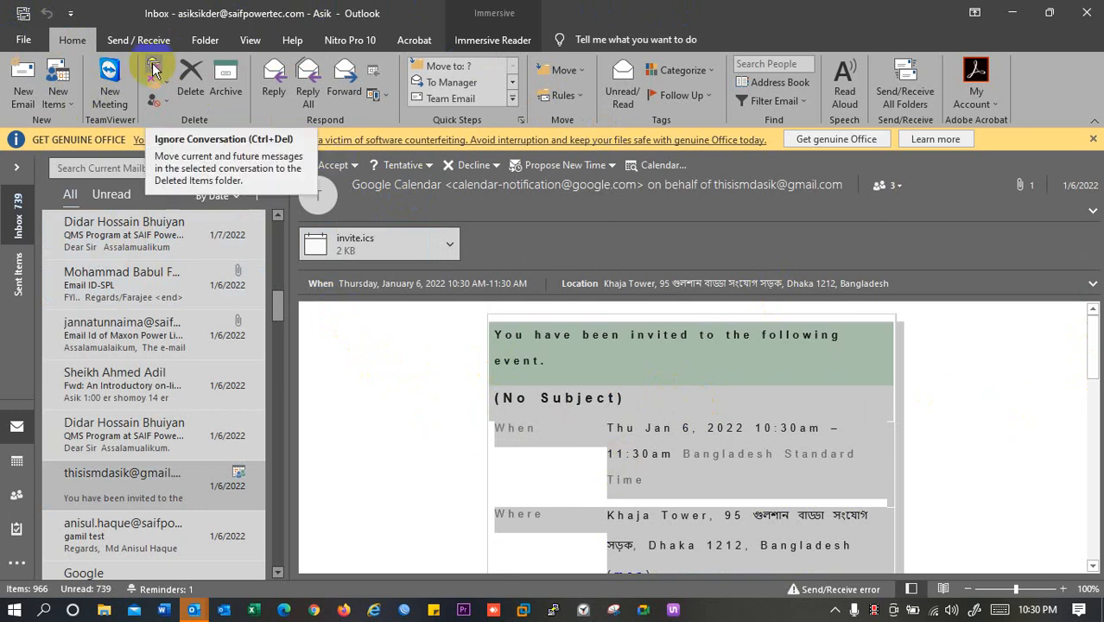
mouse_move(138, 40)
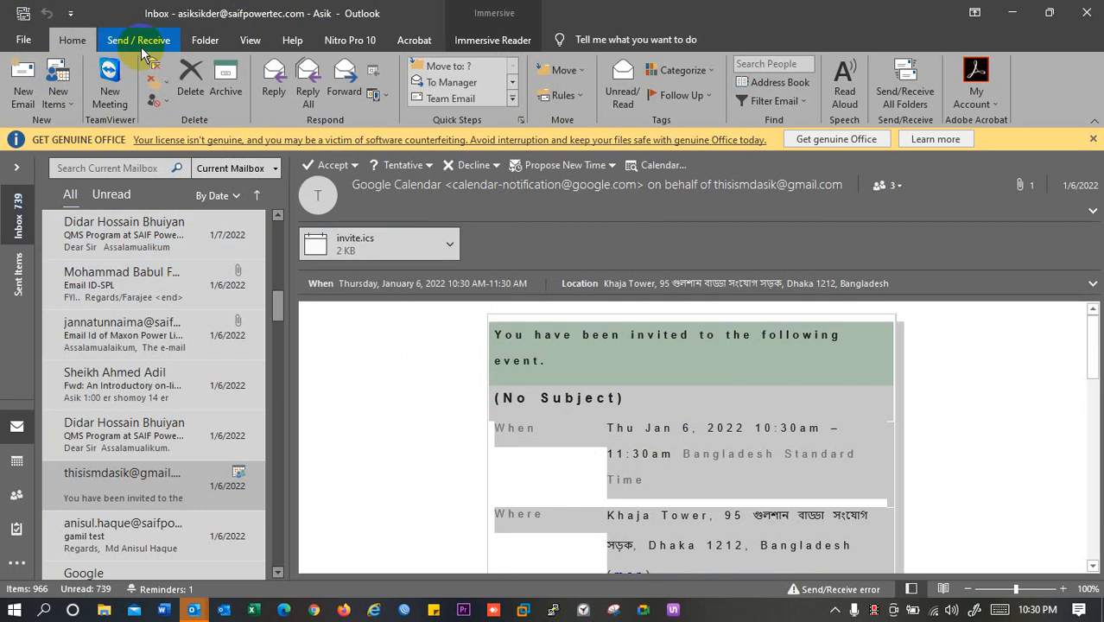
left_click(139, 40)
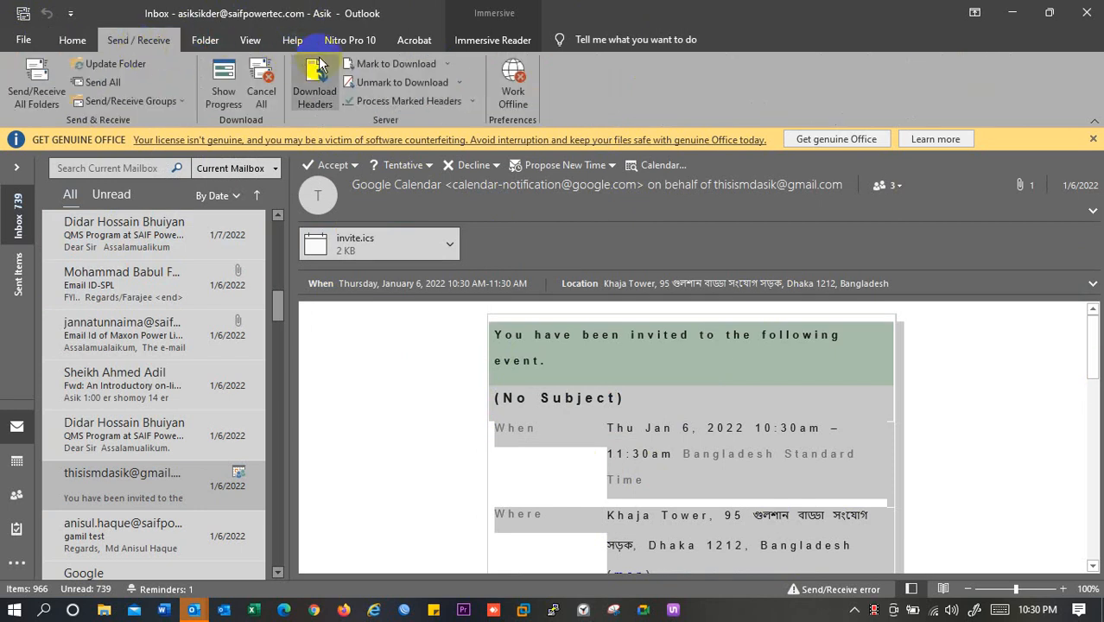
left_click(493, 40)
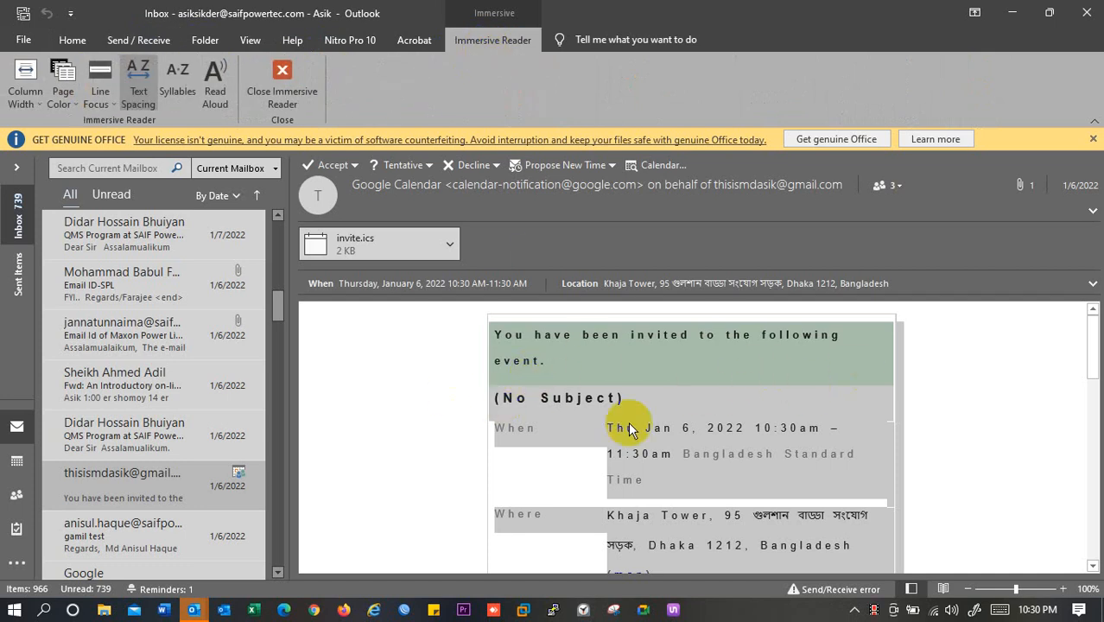
mouse_move(501, 102)
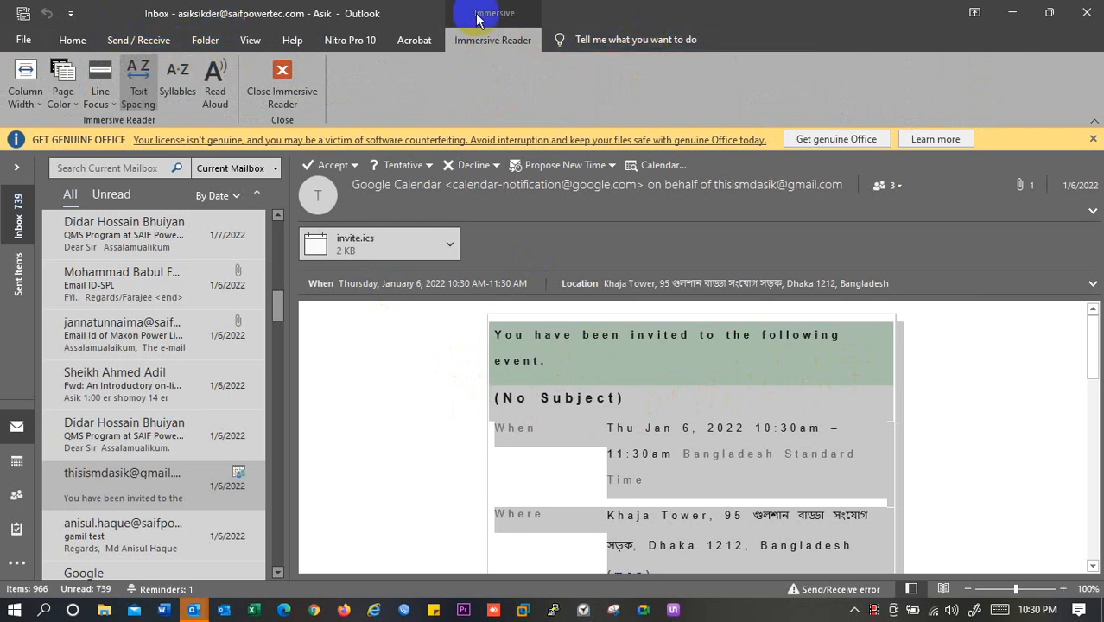
mouse_move(238, 59)
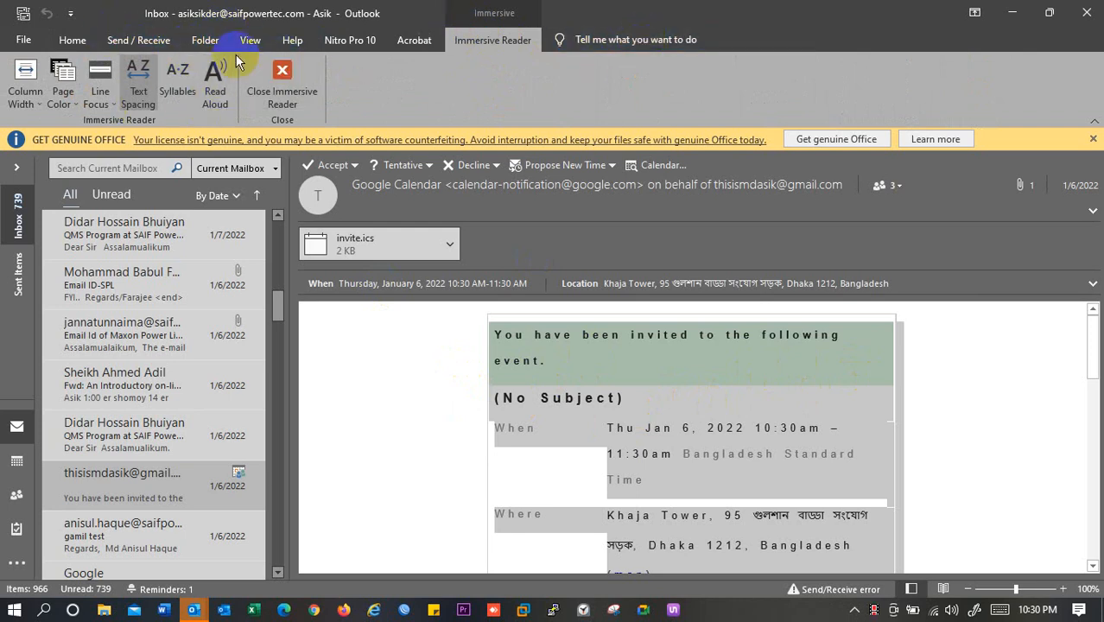
Step: Show the View ribbon's layout options while the invitation stays in reading layout
left_click(249, 40)
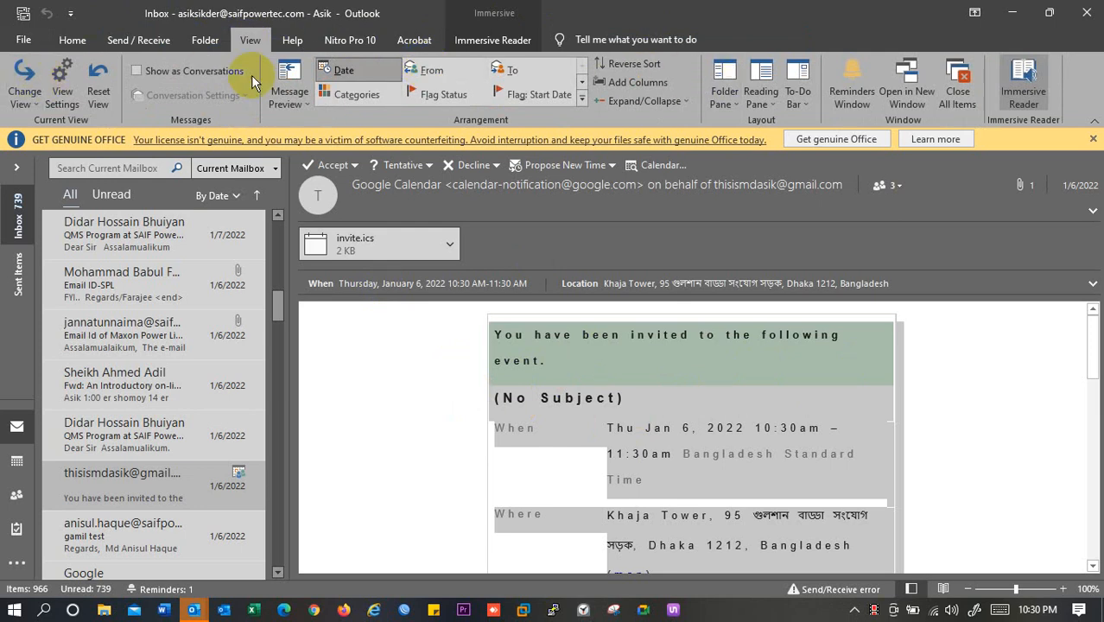
mouse_move(1023, 83)
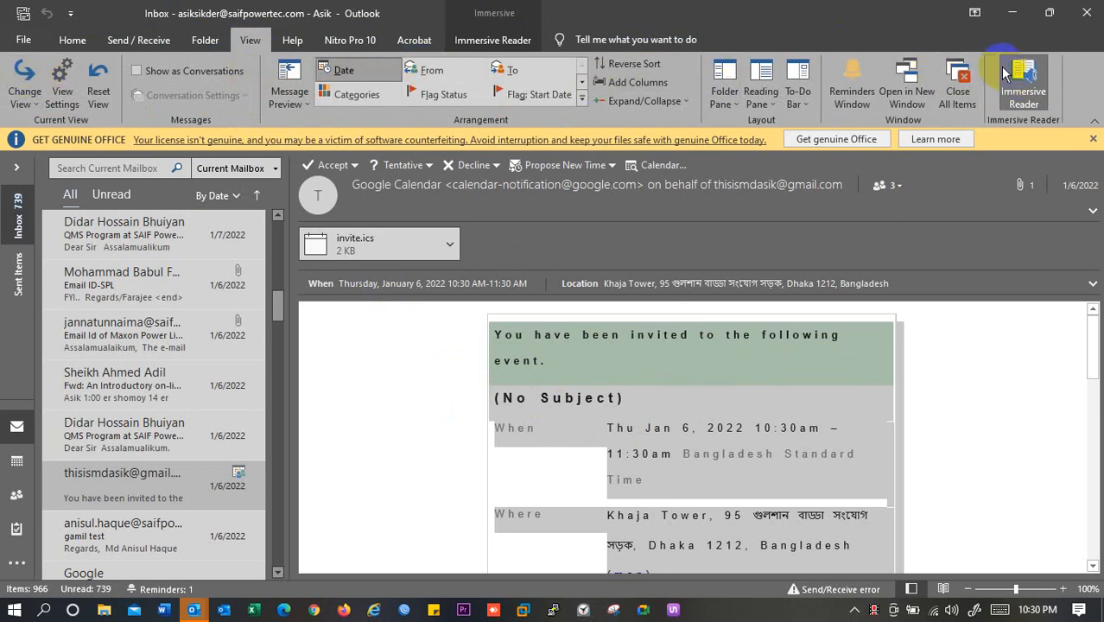
mouse_move(1023, 83)
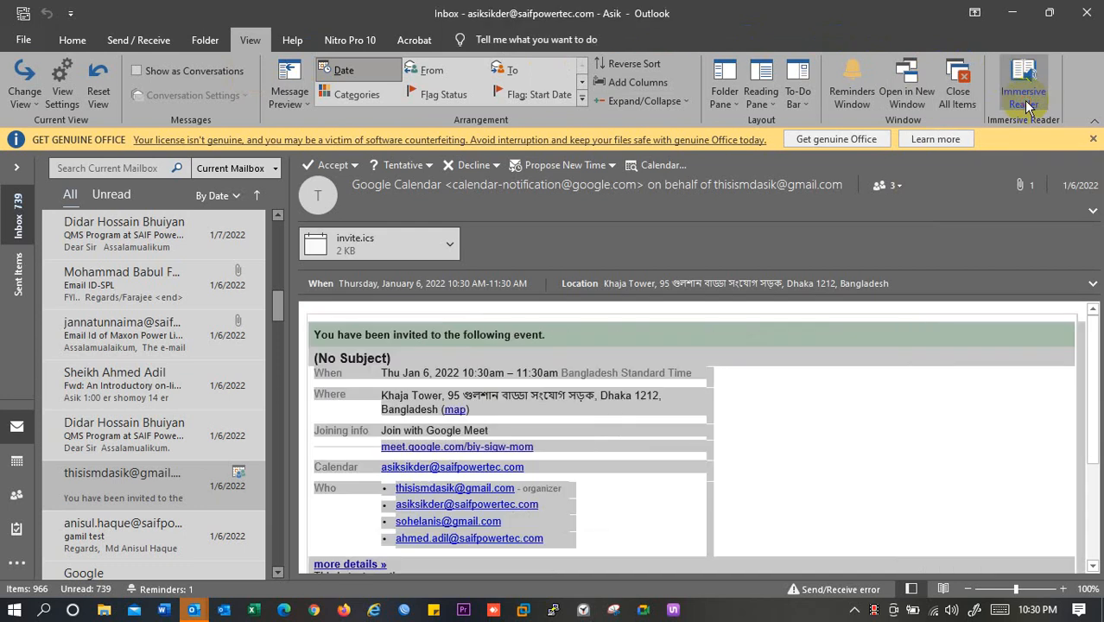
scroll("down", 3)
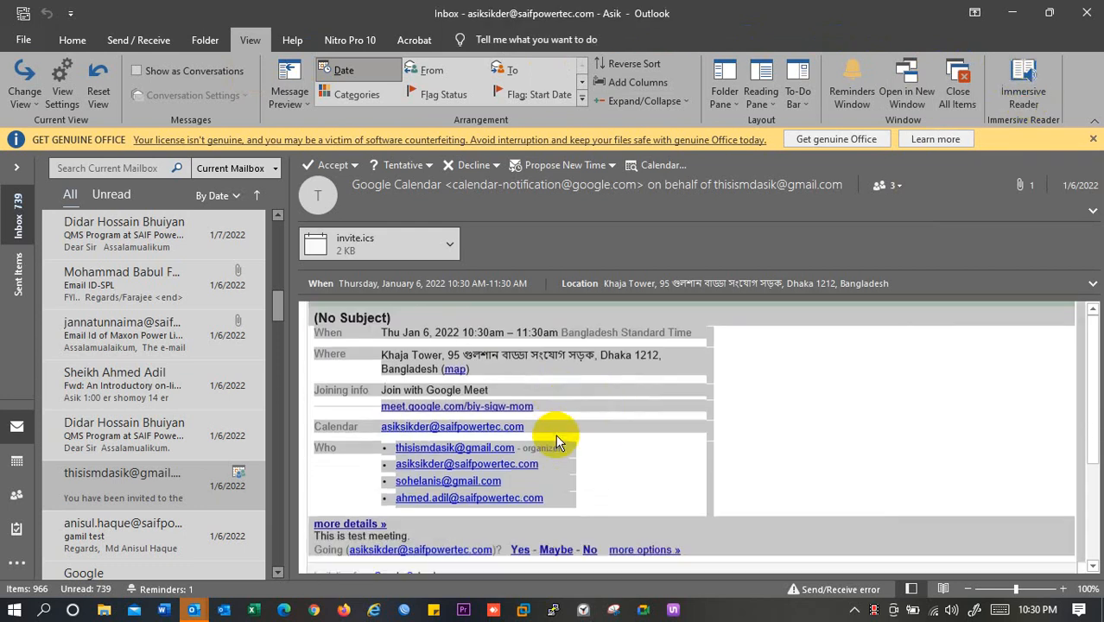
scroll("down", 3)
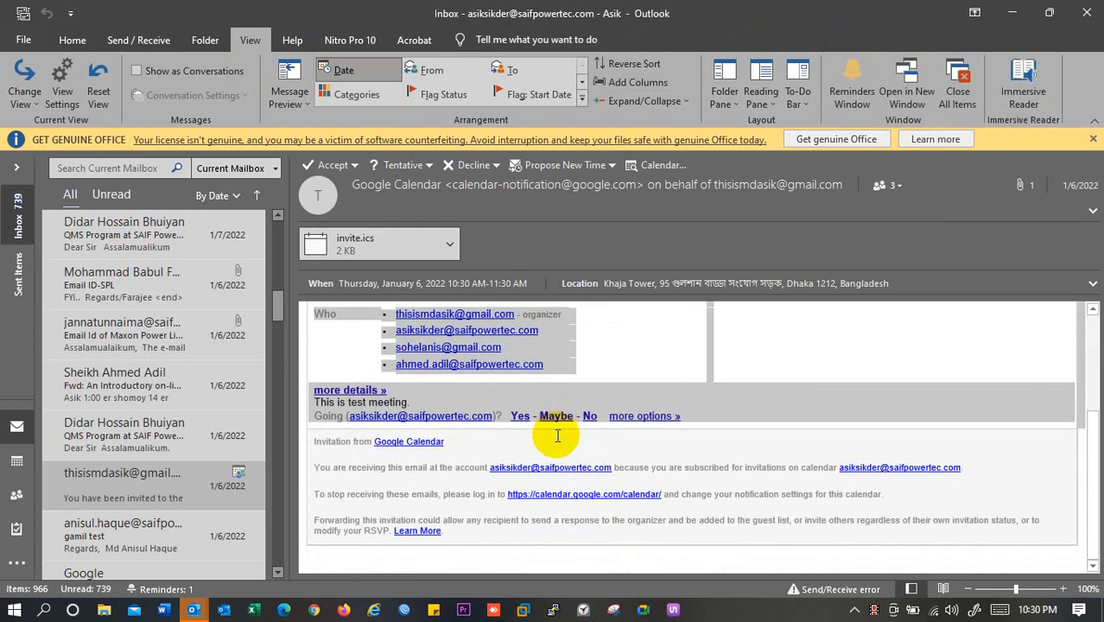
mouse_move(567, 325)
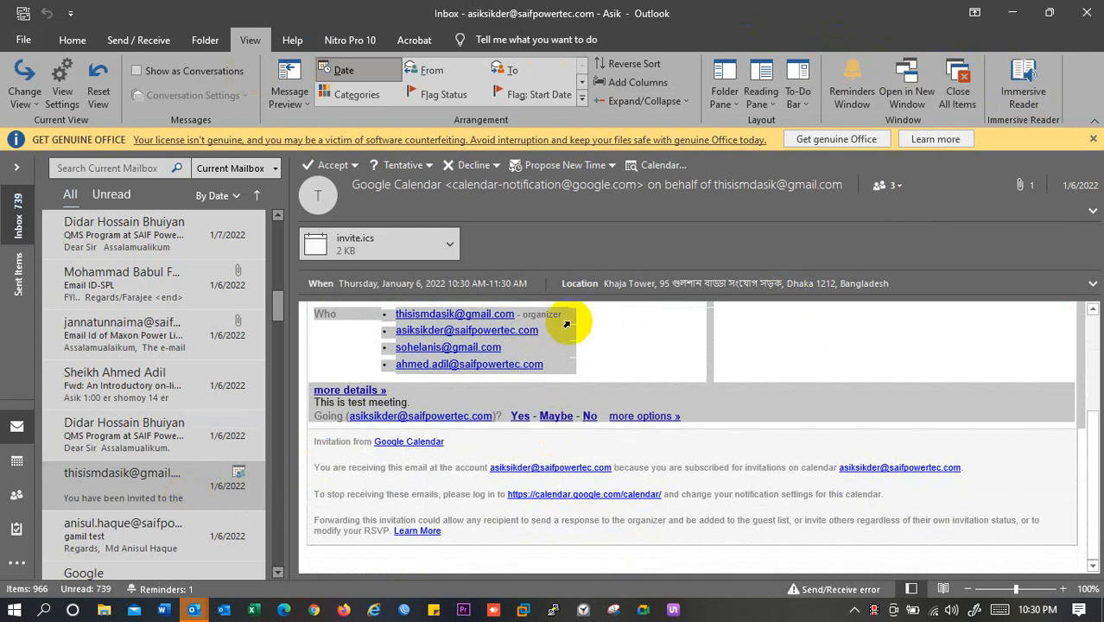
mouse_move(698, 337)
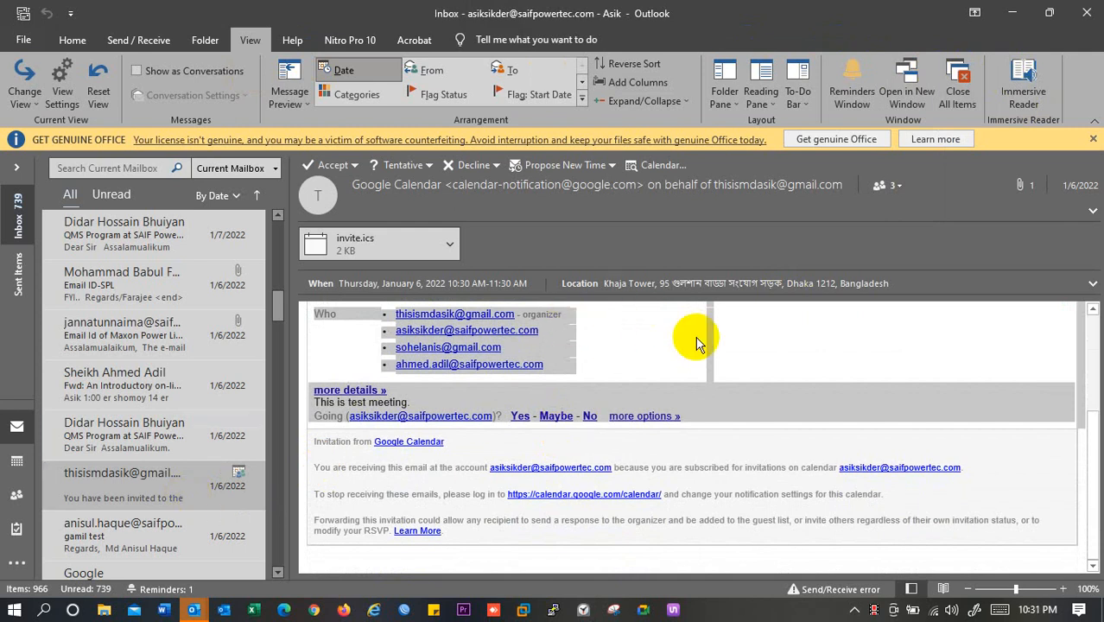
scroll("up", 3)
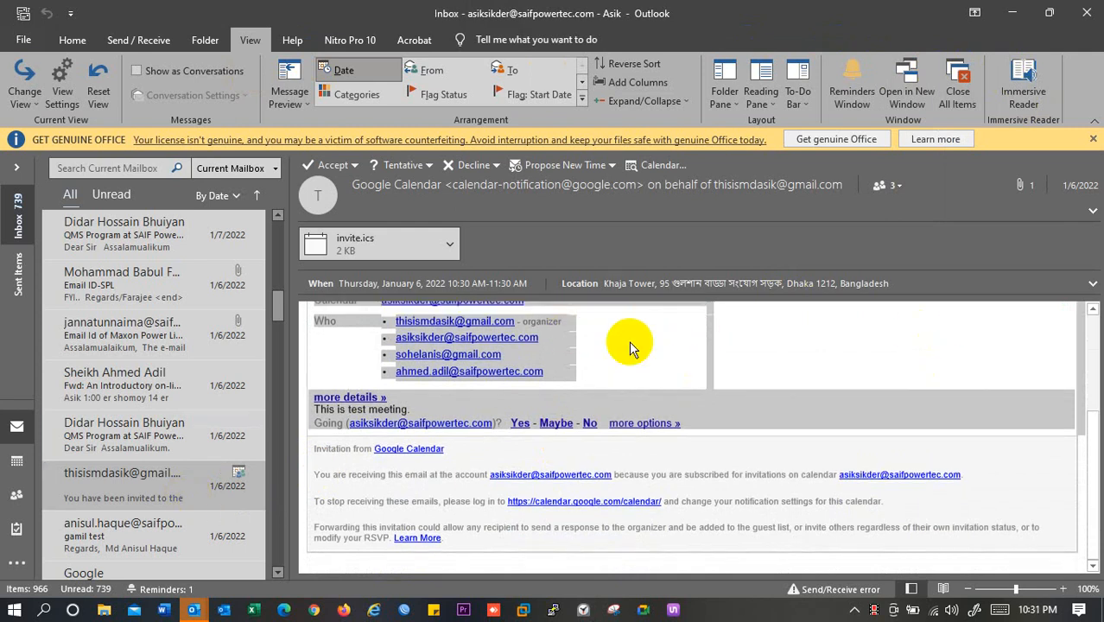
scroll("up", 3)
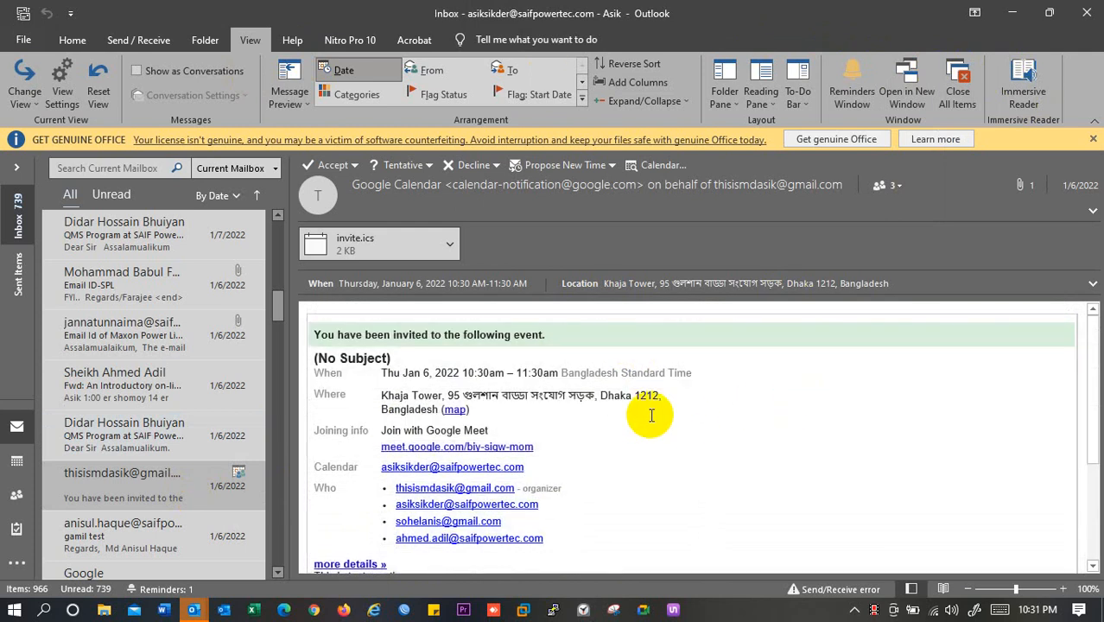
mouse_move(747, 462)
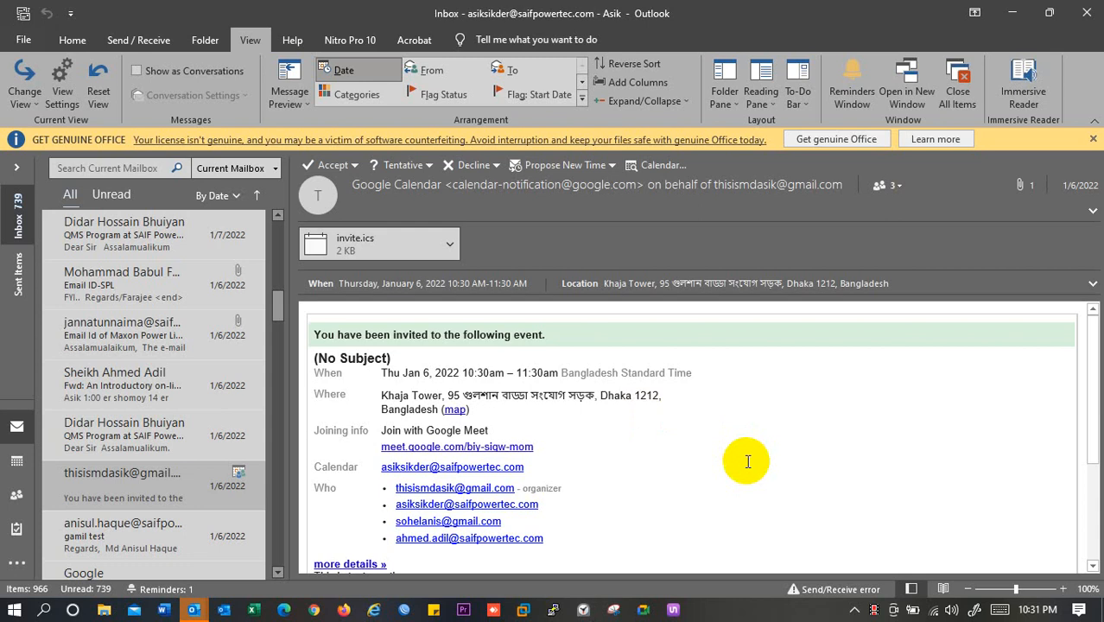
mouse_move(880, 537)
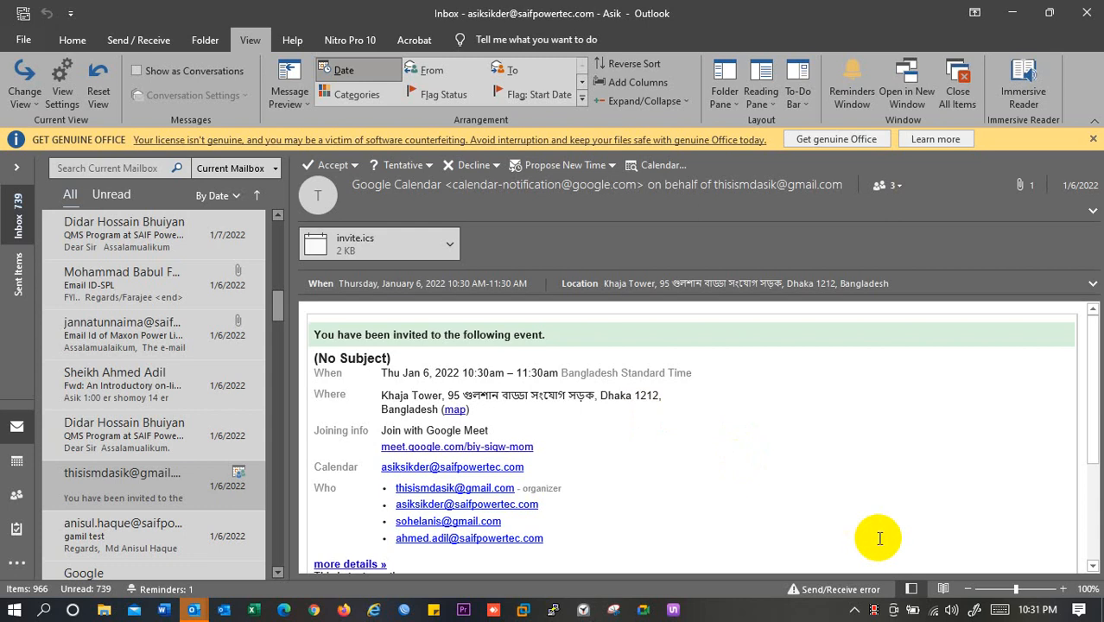